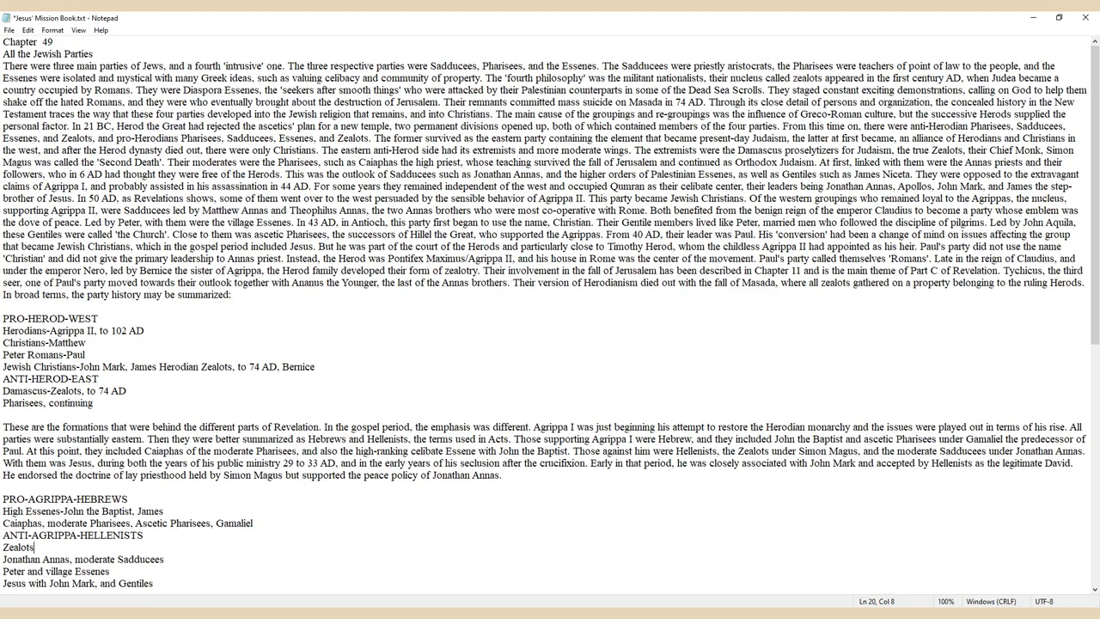
{"action": "scroll", "scroll_direction": "down", "scroll_amount": 3}
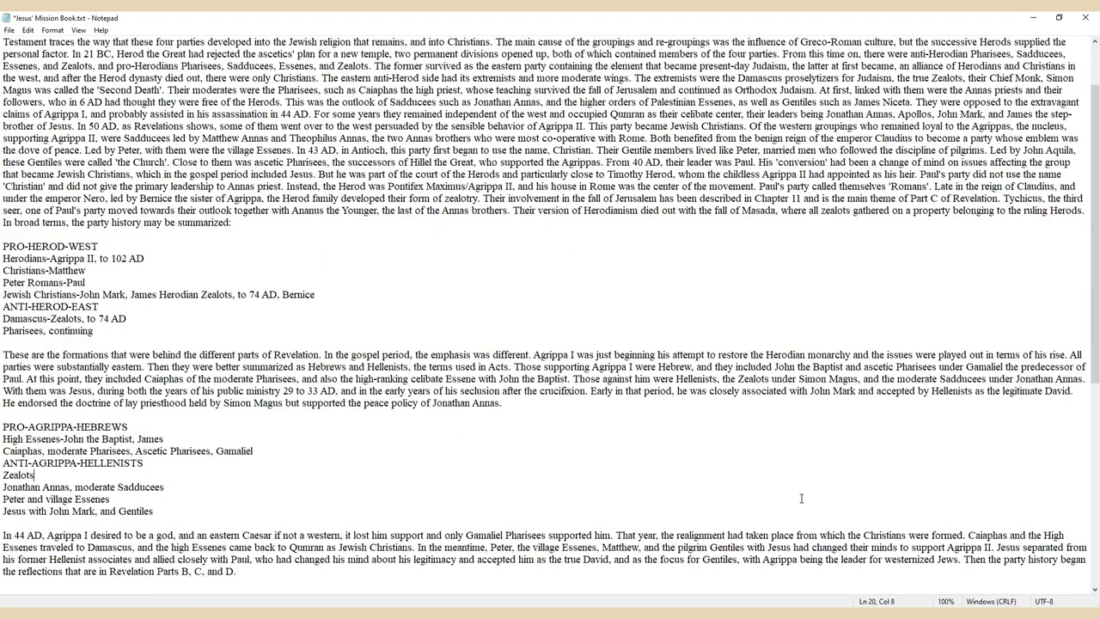